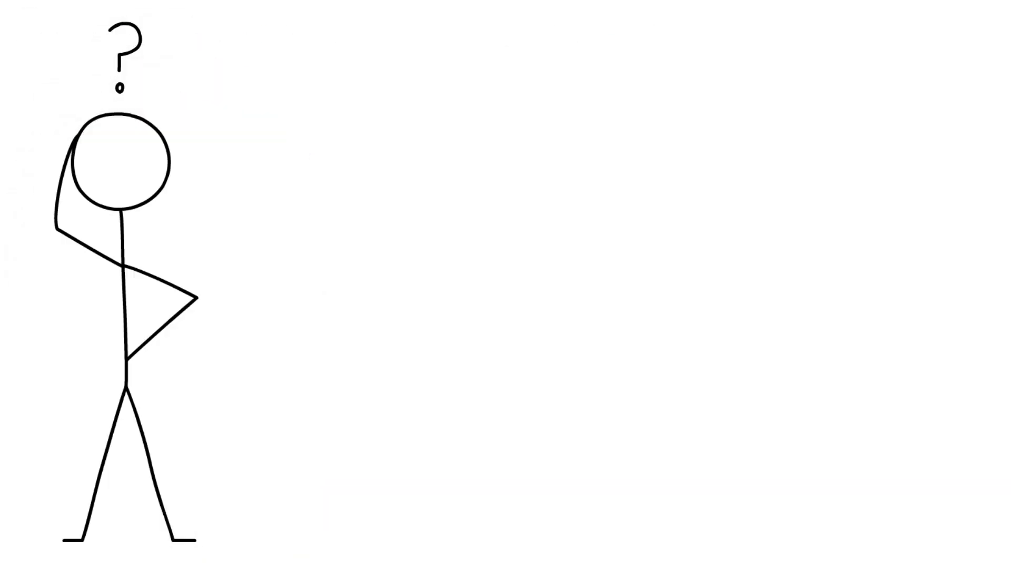
type("THE RE")
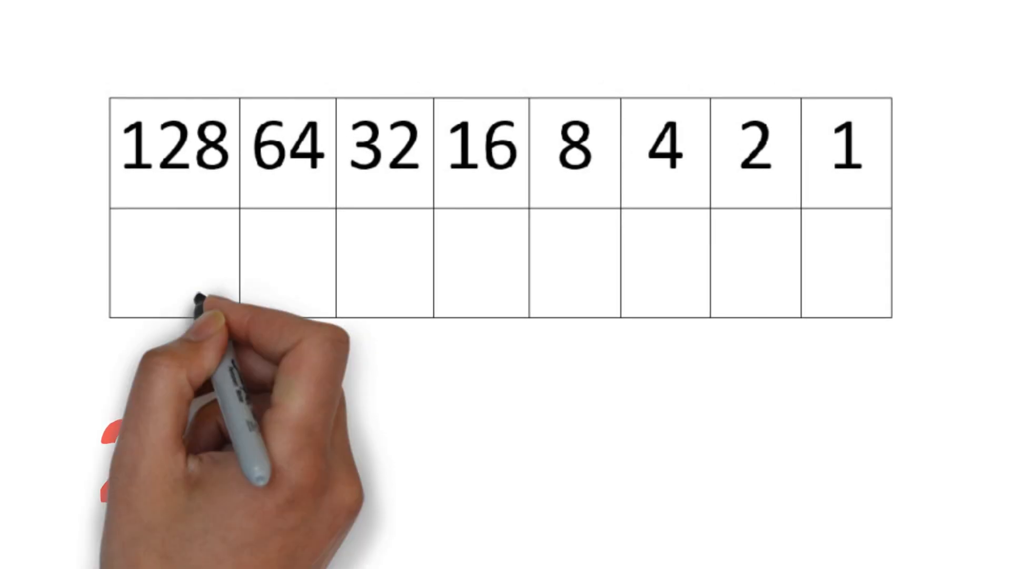
type("1")
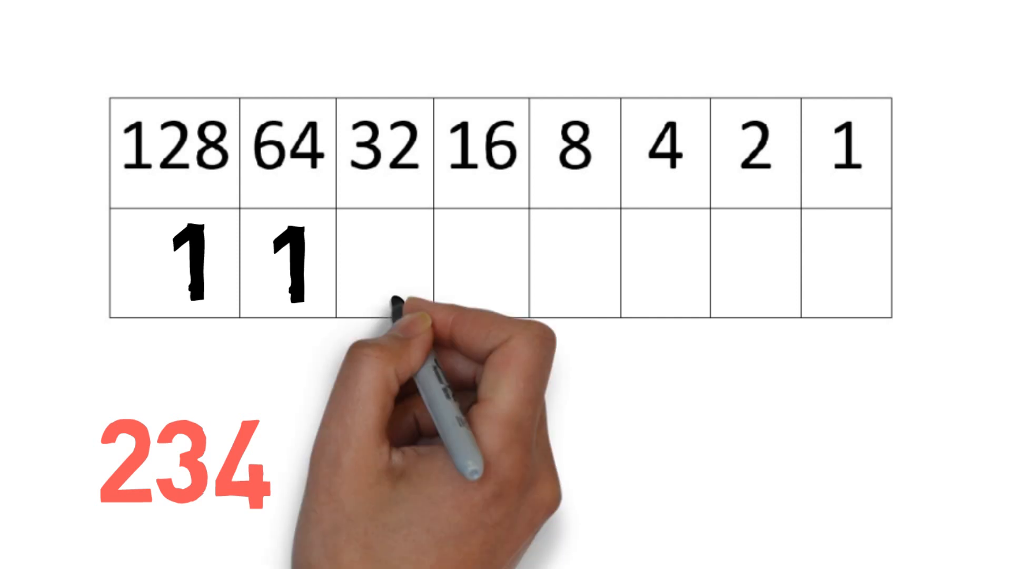
type("1")
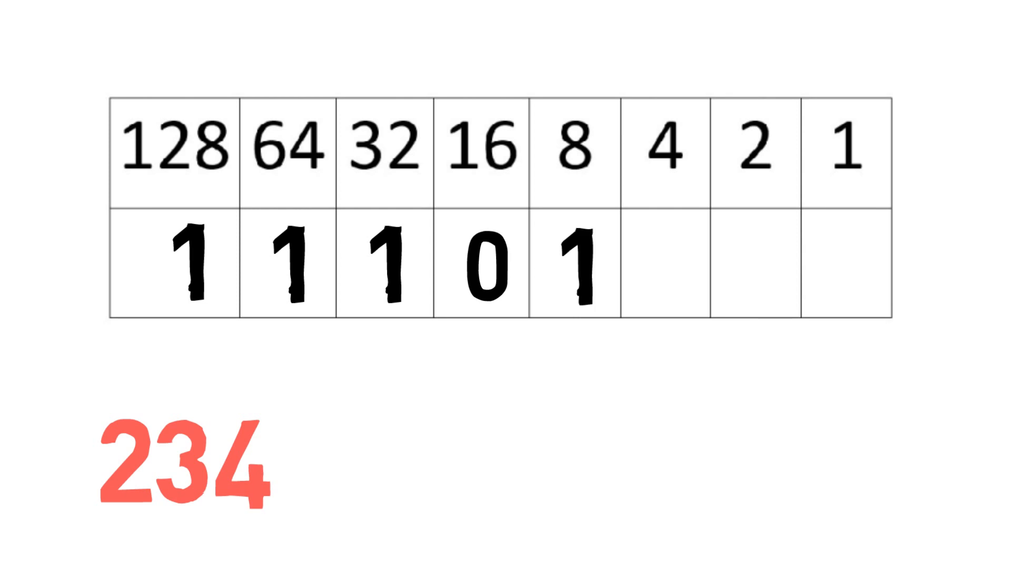
type("0")
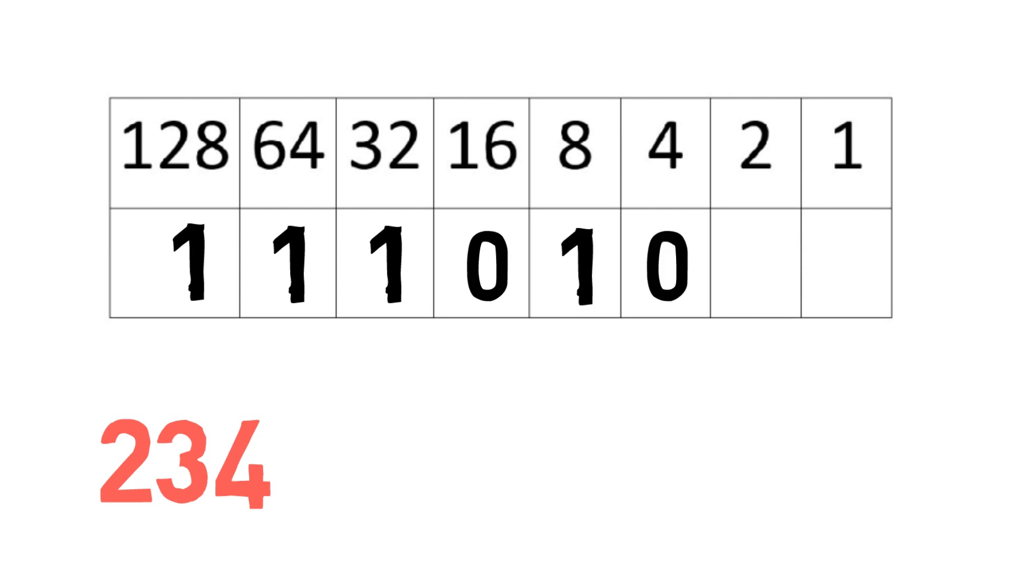